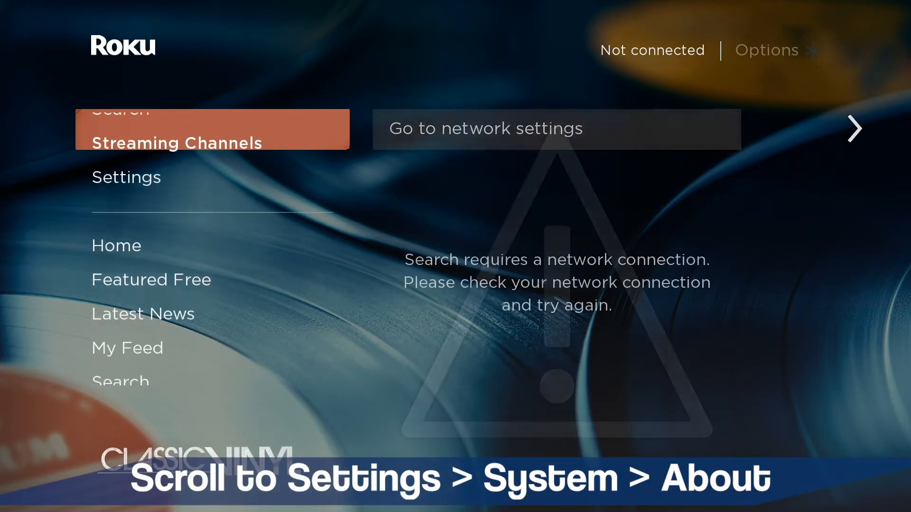
# Navigate from the Roku home screen into Settings > System.
pyautogui.click(126, 177)
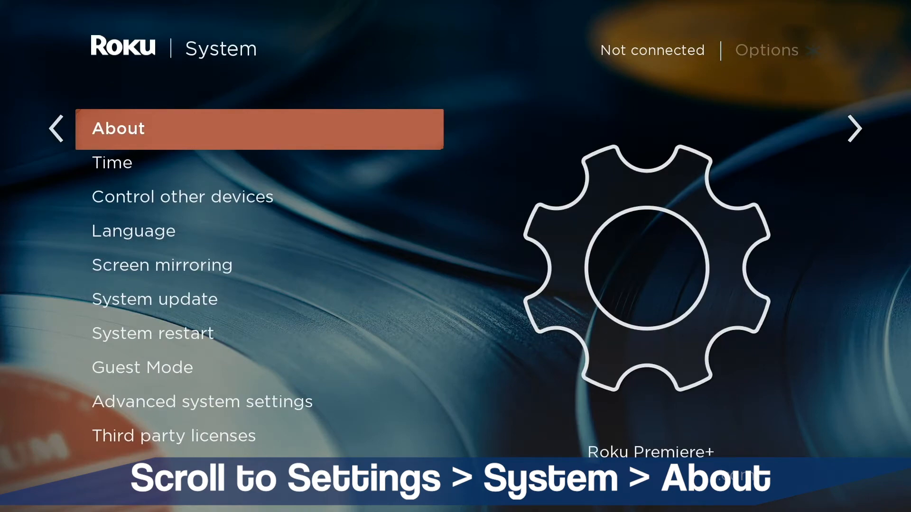
# View About to read the wireless MAC address D8:31:34:89:07:BF, then return.
pyautogui.click(260, 128)
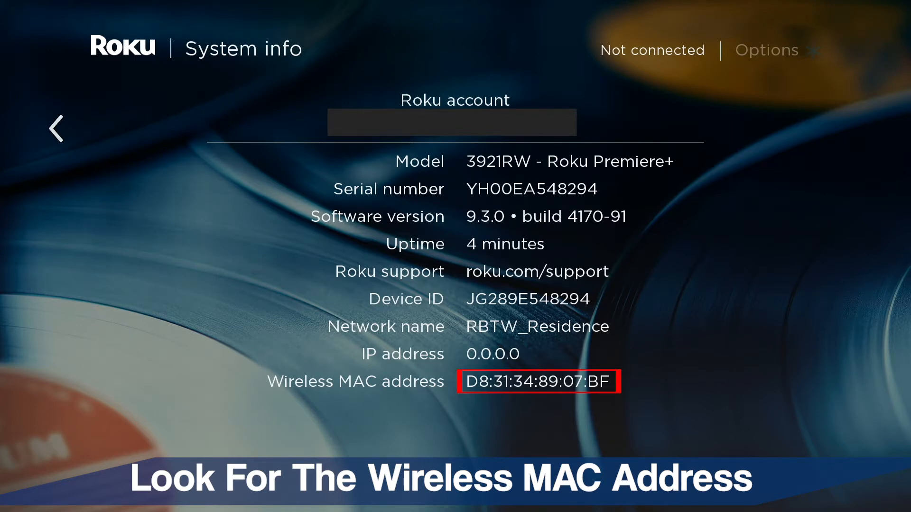
pyautogui.click(56, 129)
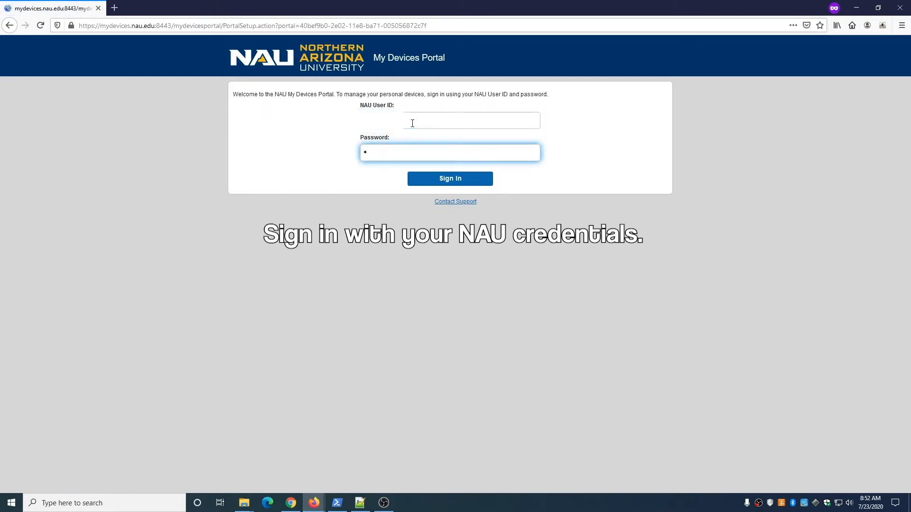
# Enter the NAU password and sign in to reach Manage Devices (0/15 registered).
pyautogui.write('password')
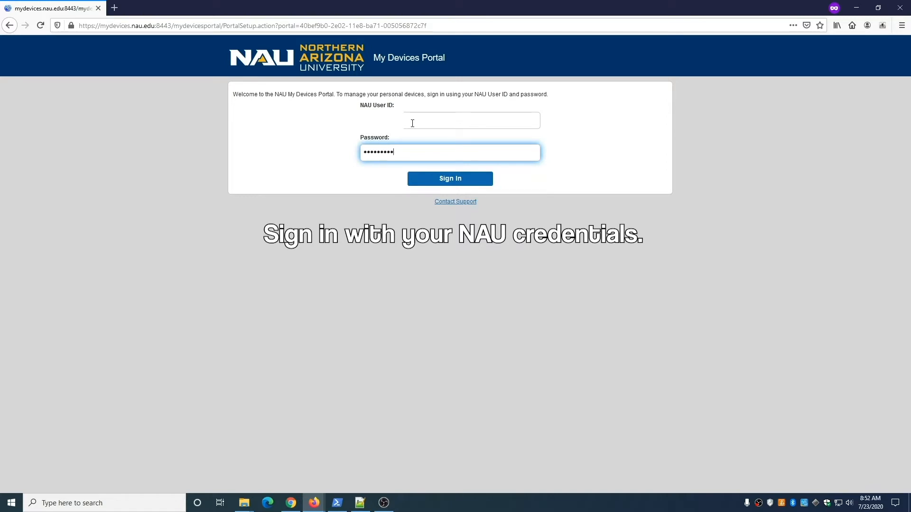
pyautogui.click(448, 179)
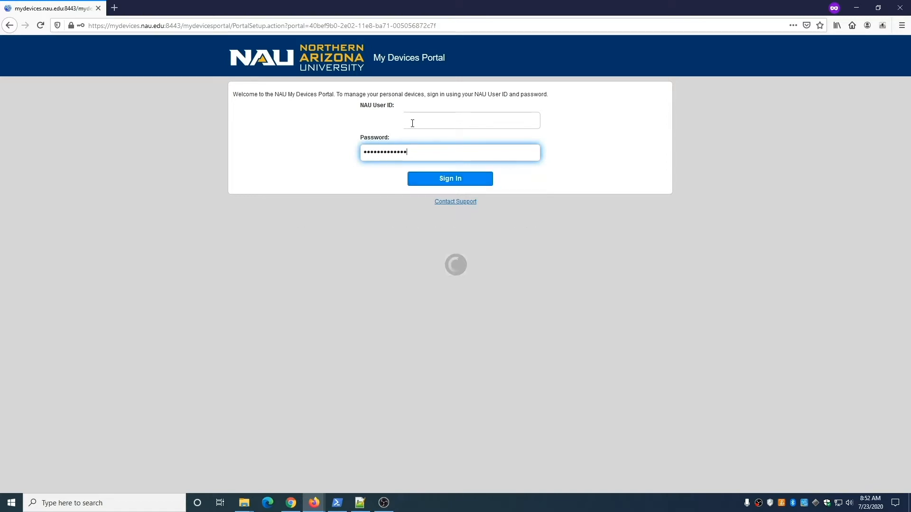
pyautogui.click(449, 179)
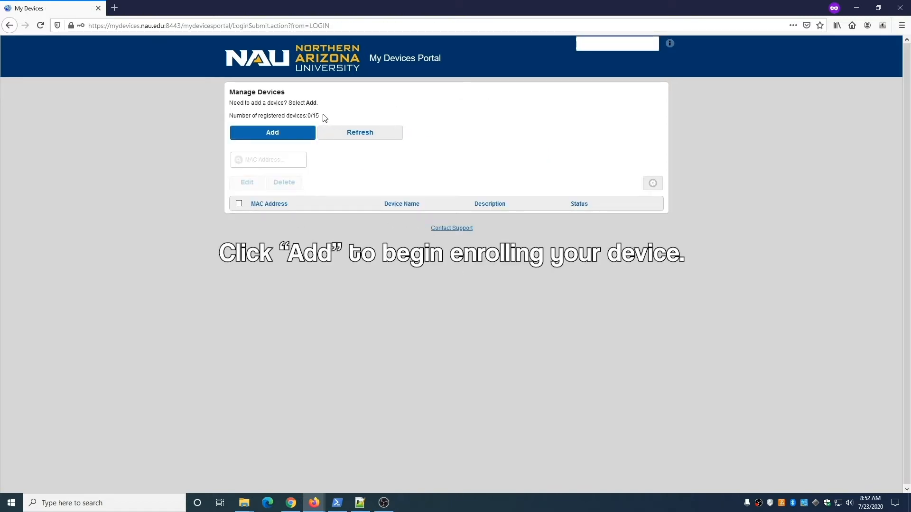
# Add a device named 'Gaming Device' with the Roku MAC address and description 'My gaming device'.
pyautogui.click(271, 133)
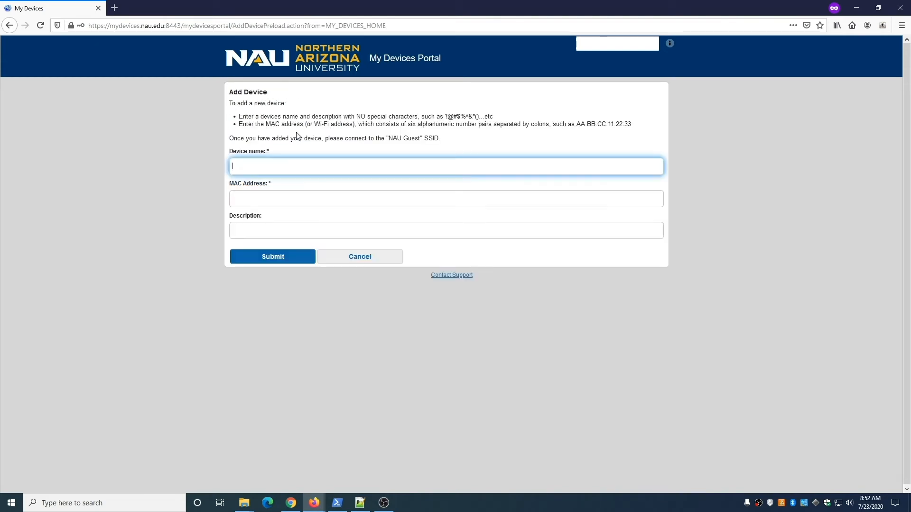
pyautogui.write('Gaming Device')
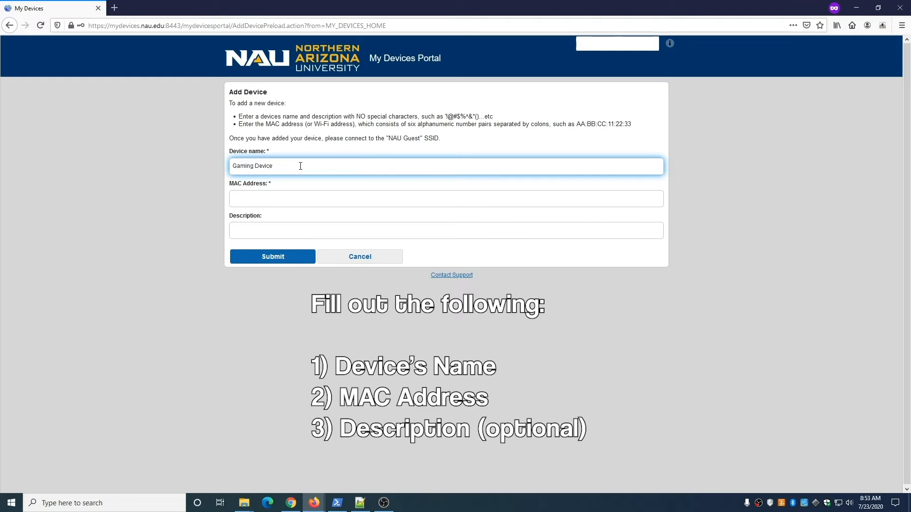
pyautogui.click(446, 198)
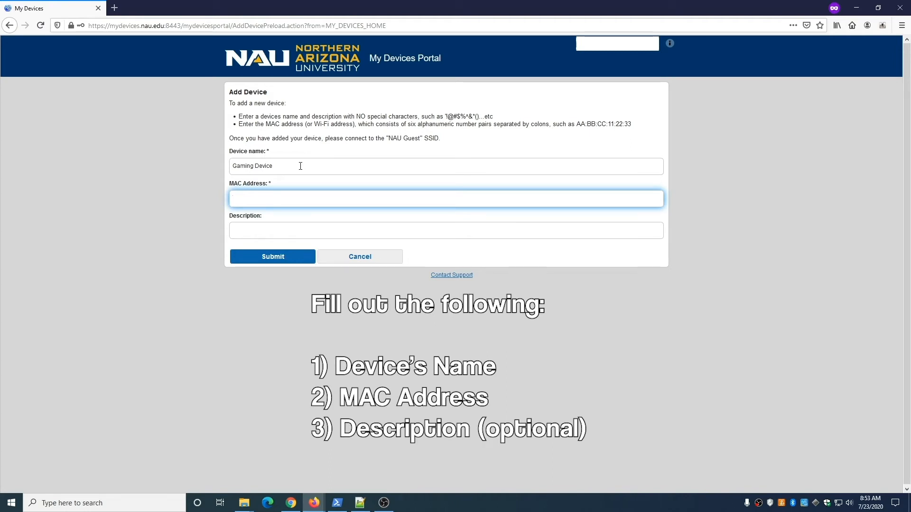
pyautogui.click(446, 229)
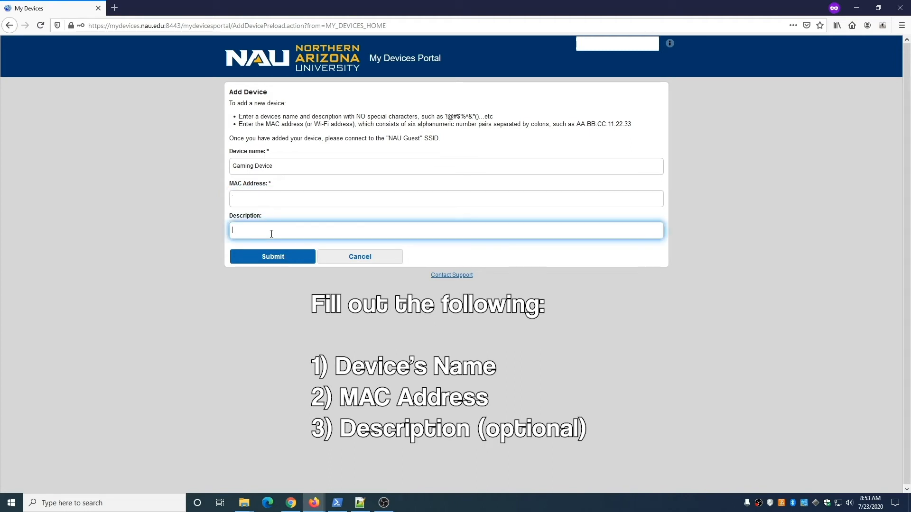
pyautogui.write('My gaming device')
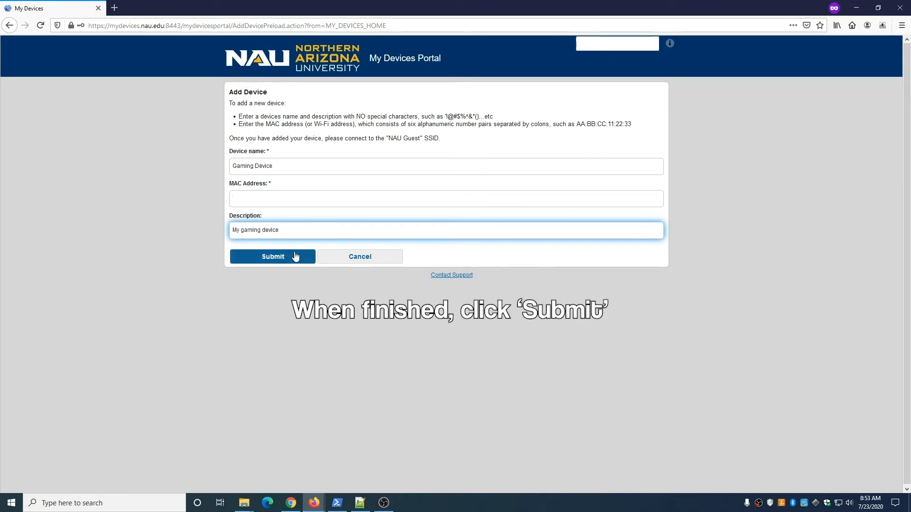
pyautogui.click(273, 256)
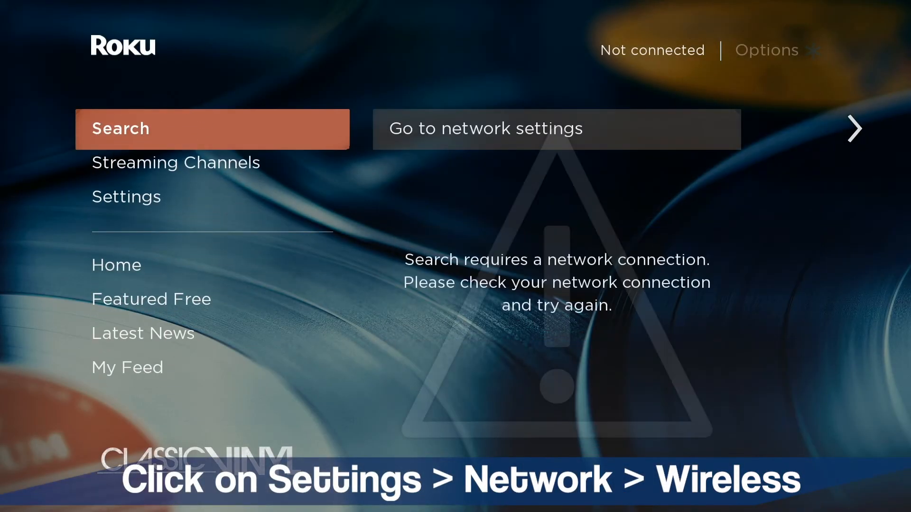
# Navigate into Settings > Network to reach connection setup.
pyautogui.click(126, 196)
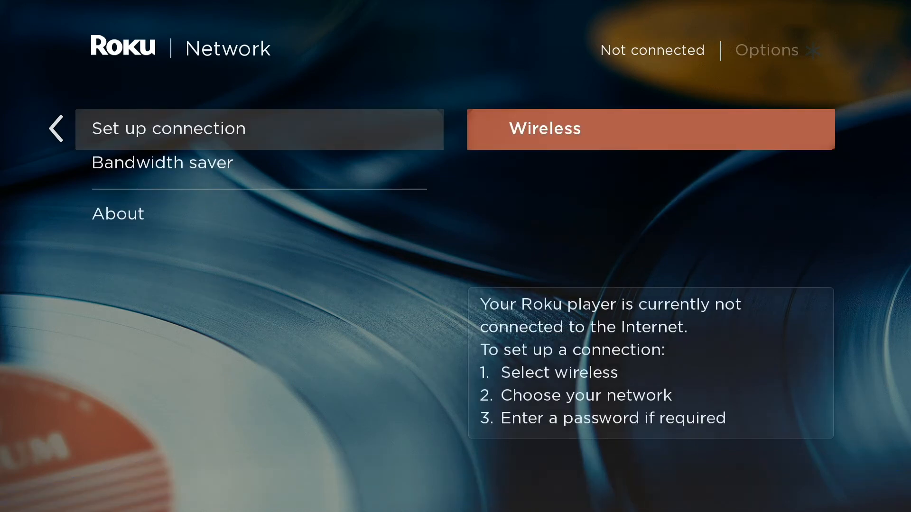
# Choose Wireless and join the NAU Guest network so the Roku reports Connected.
pyautogui.click(649, 129)
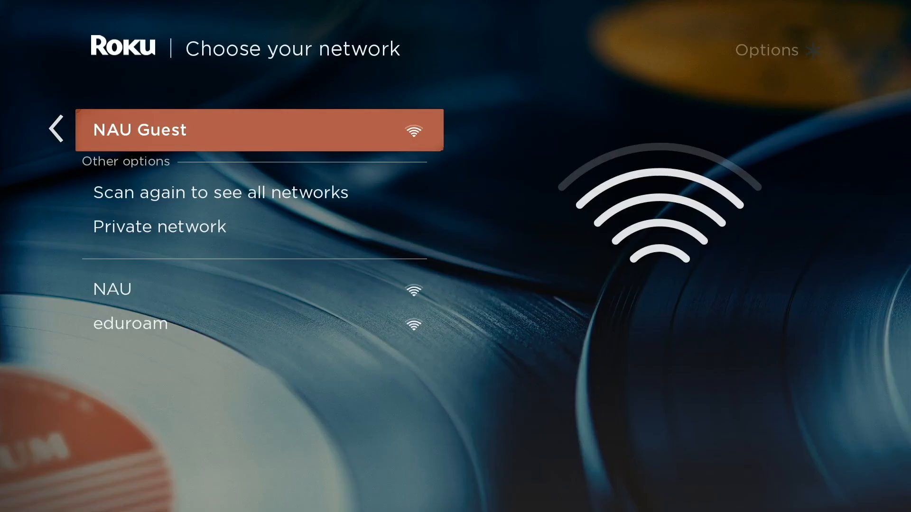
pyautogui.click(260, 130)
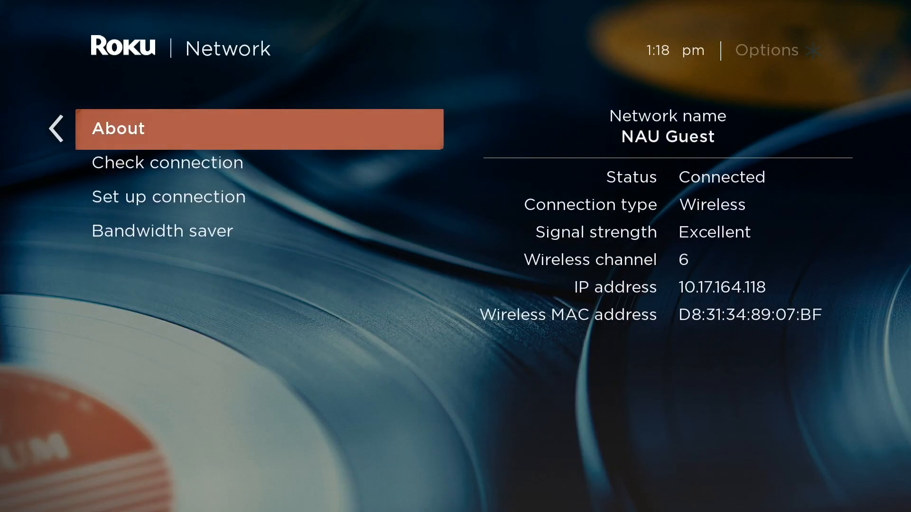